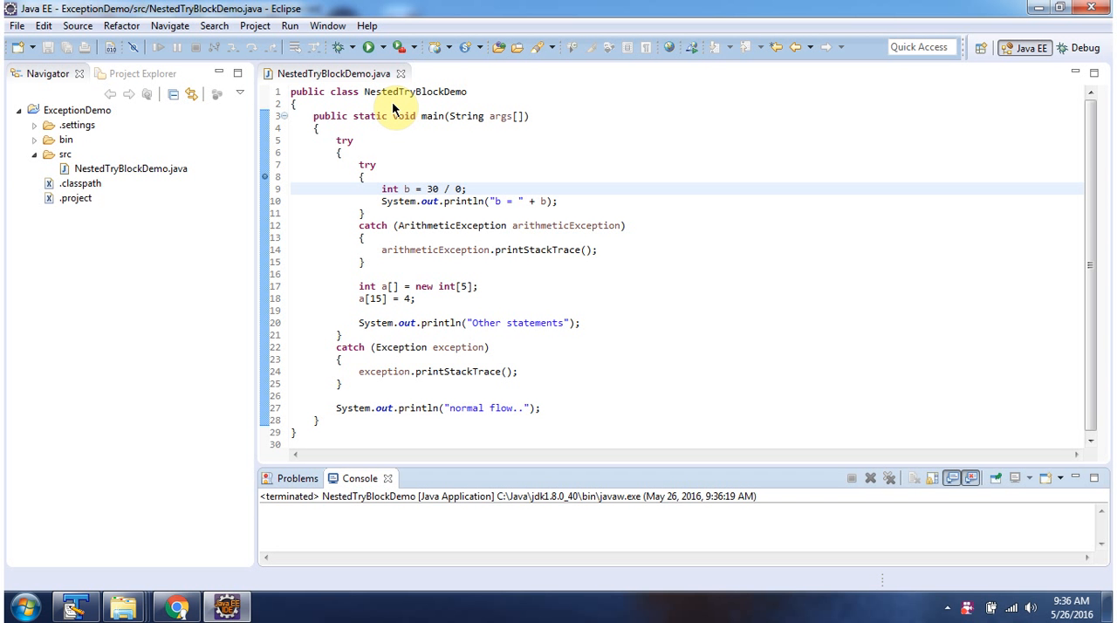
mouse_move(427, 106)
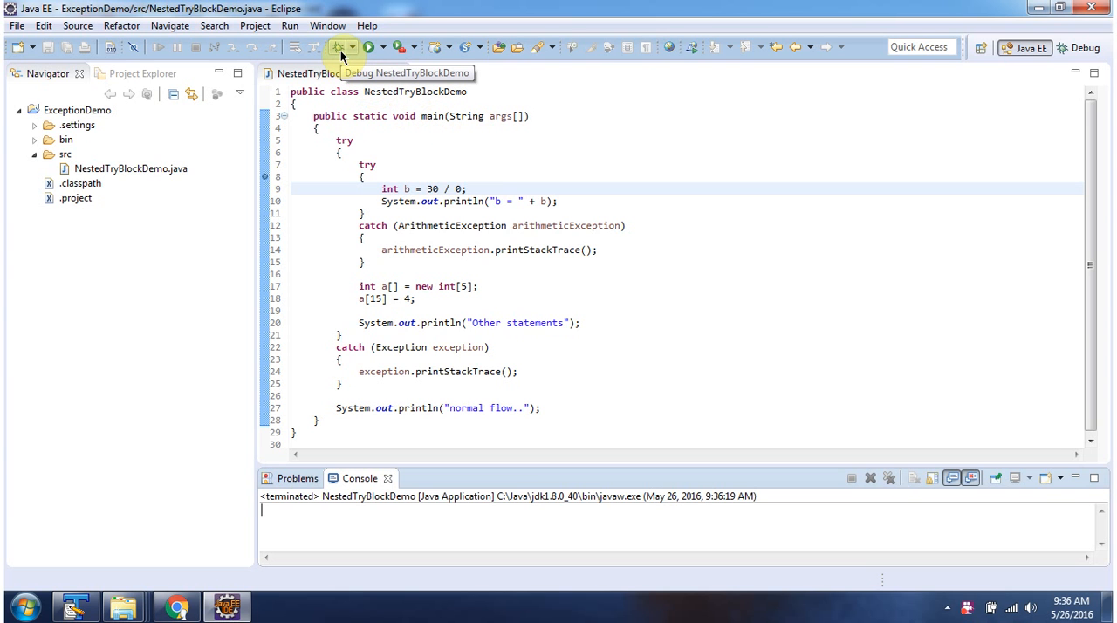
- Launch NestedTryBlockDemo in debug mode from the toolbar
click(338, 47)
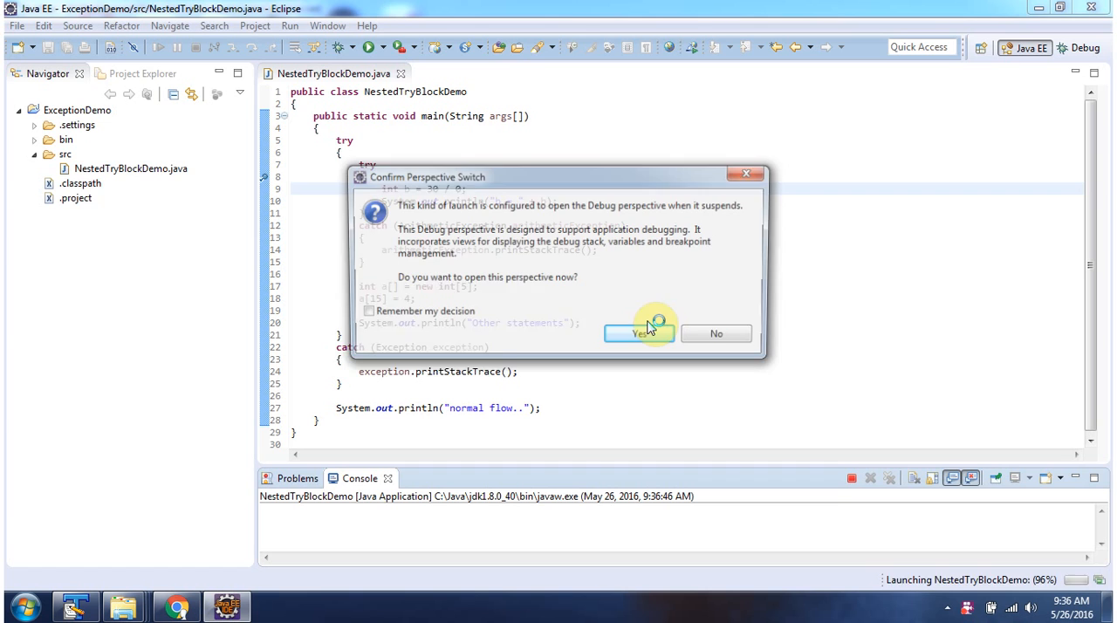
- Switch to the Debug perspective and step over the division into the ArithmeticException catch
click(639, 333)
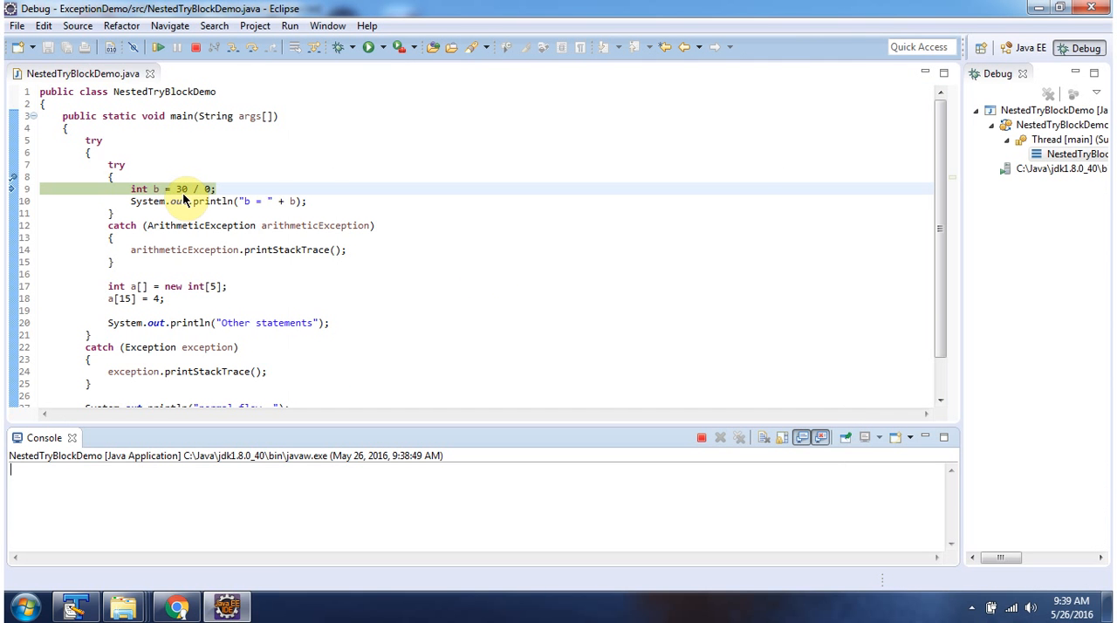
mouse_move(190, 199)
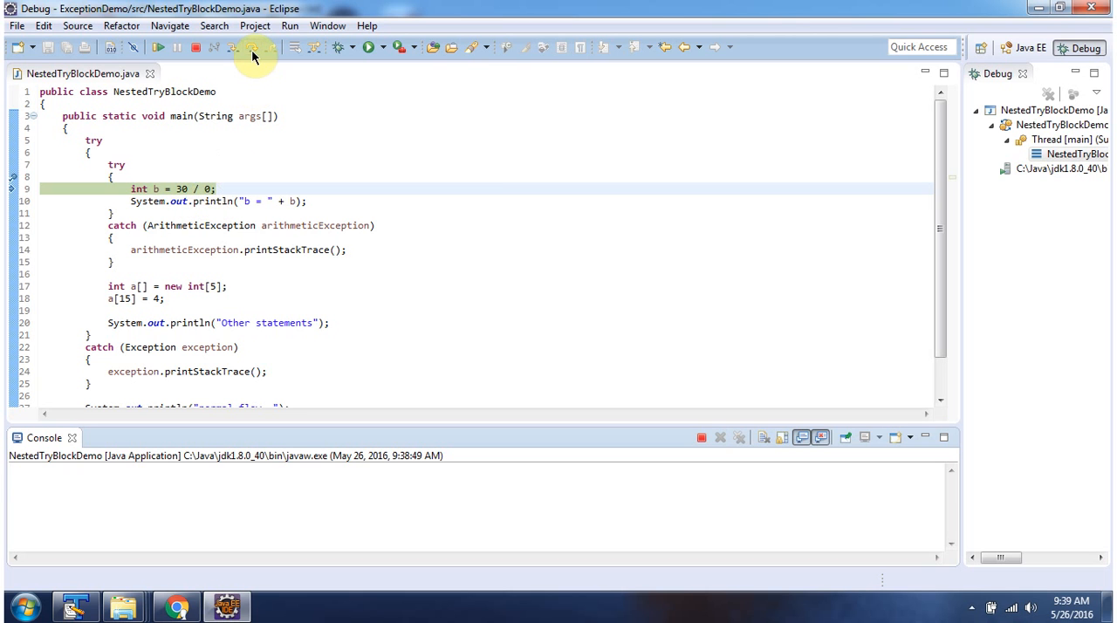
click(234, 47)
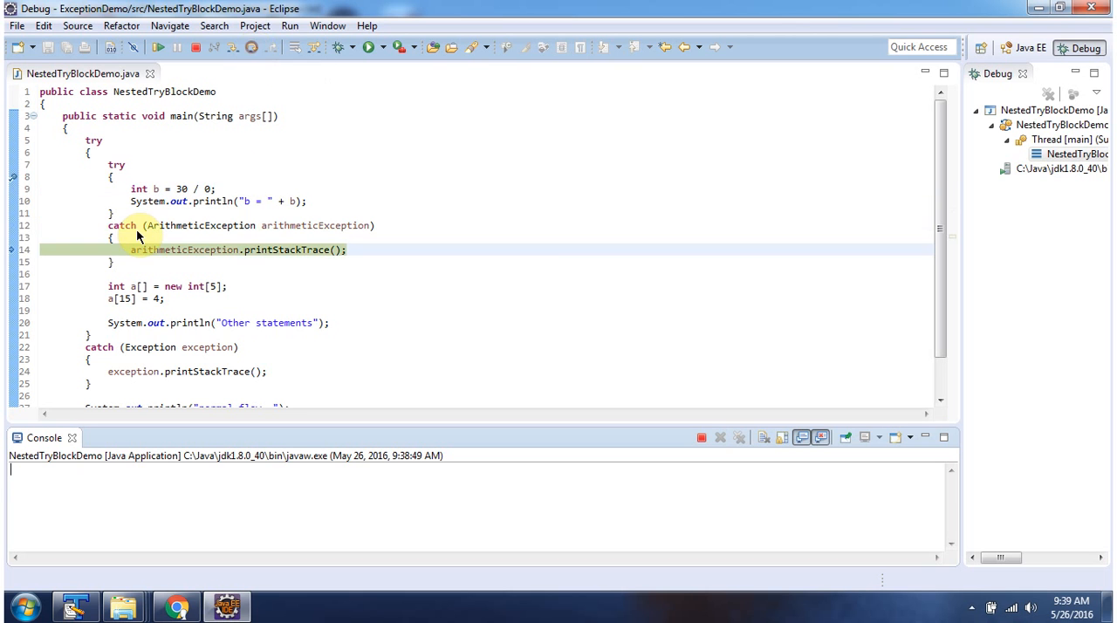
mouse_move(288, 237)
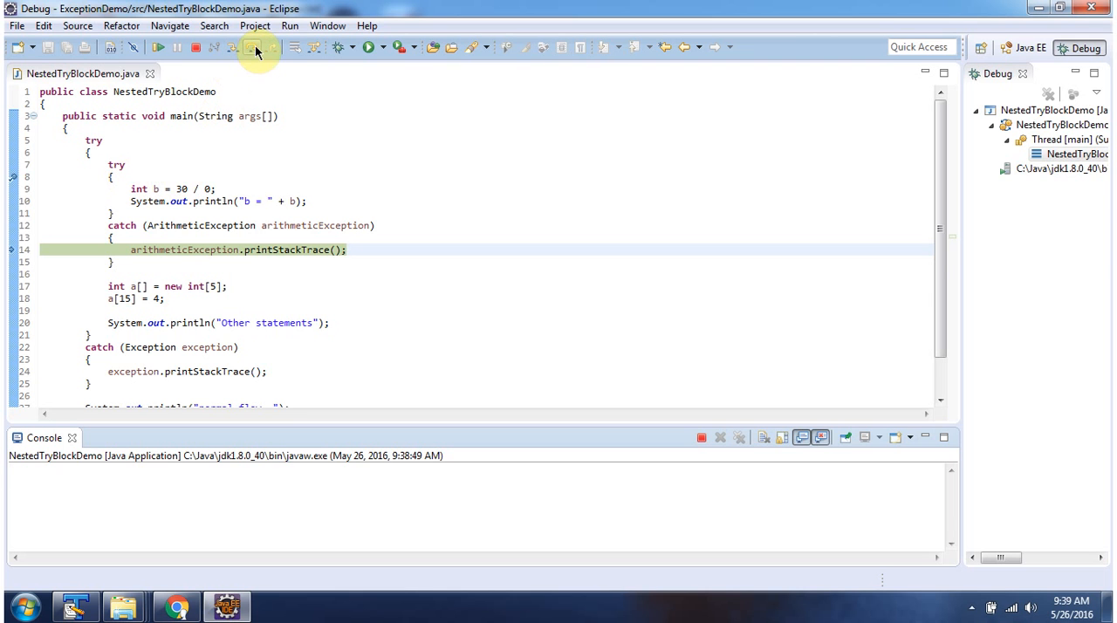
- Step over to print the ArithmeticException trace and reach the int array creation line
click(255, 47)
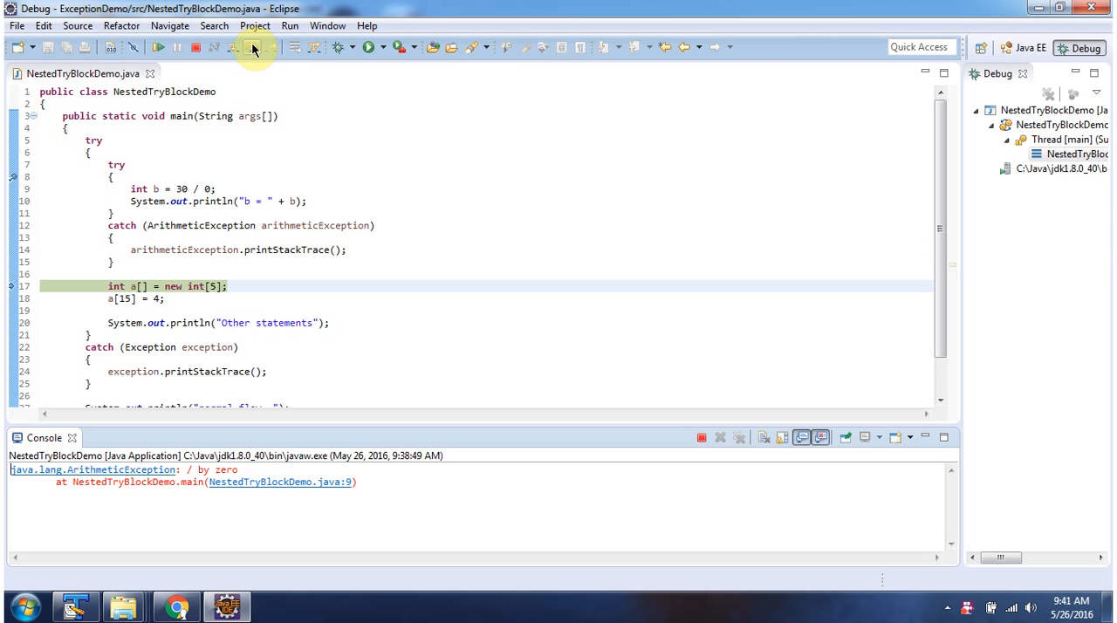
- Step through the outer catch to print the ArrayIndexOutOfBoundsException: 15 trace and 'normal flow..'
click(255, 47)
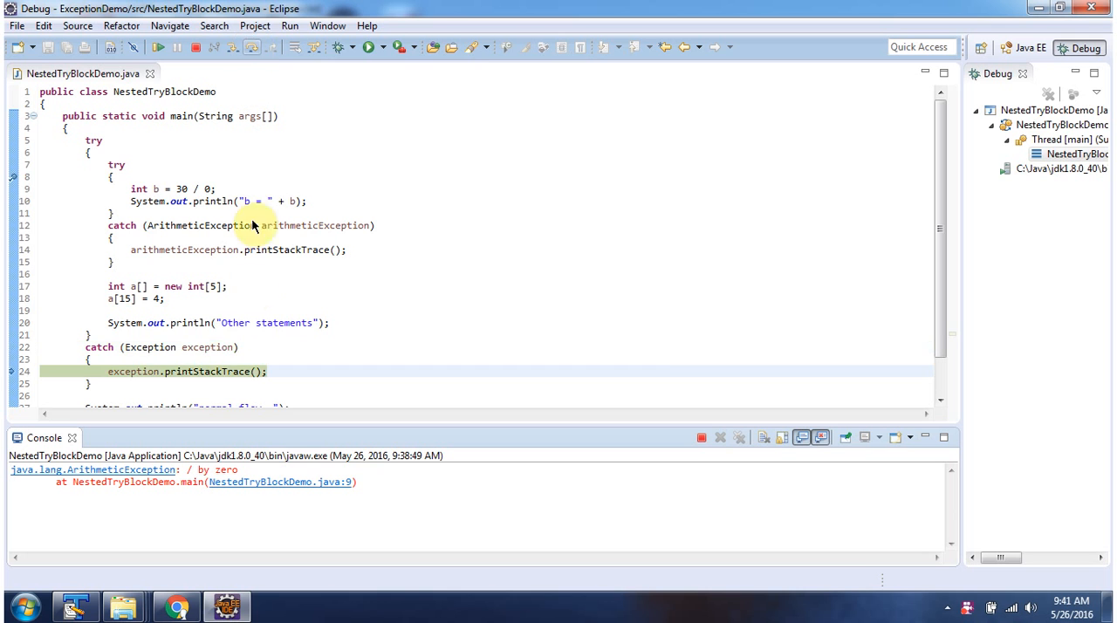
mouse_move(206, 347)
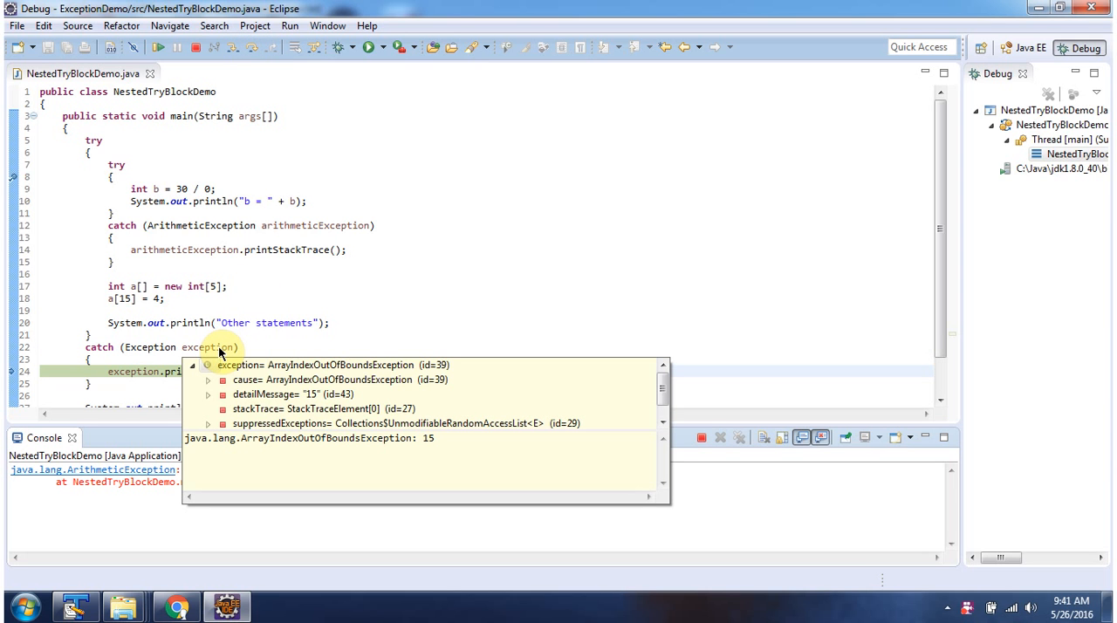
mouse_move(171, 361)
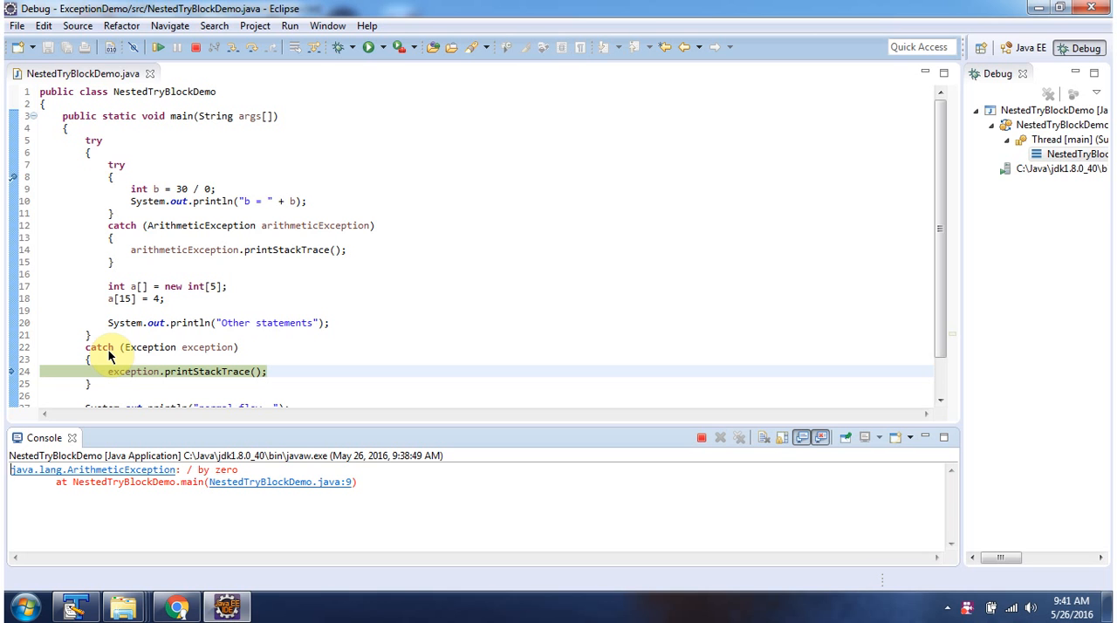
mouse_move(94, 156)
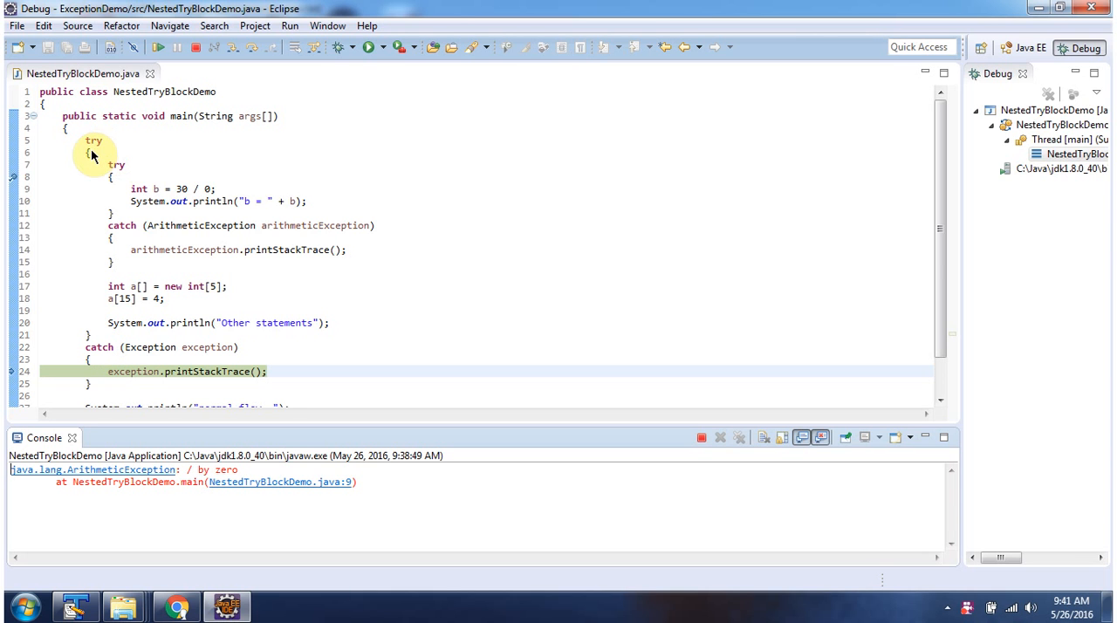
click(253, 48)
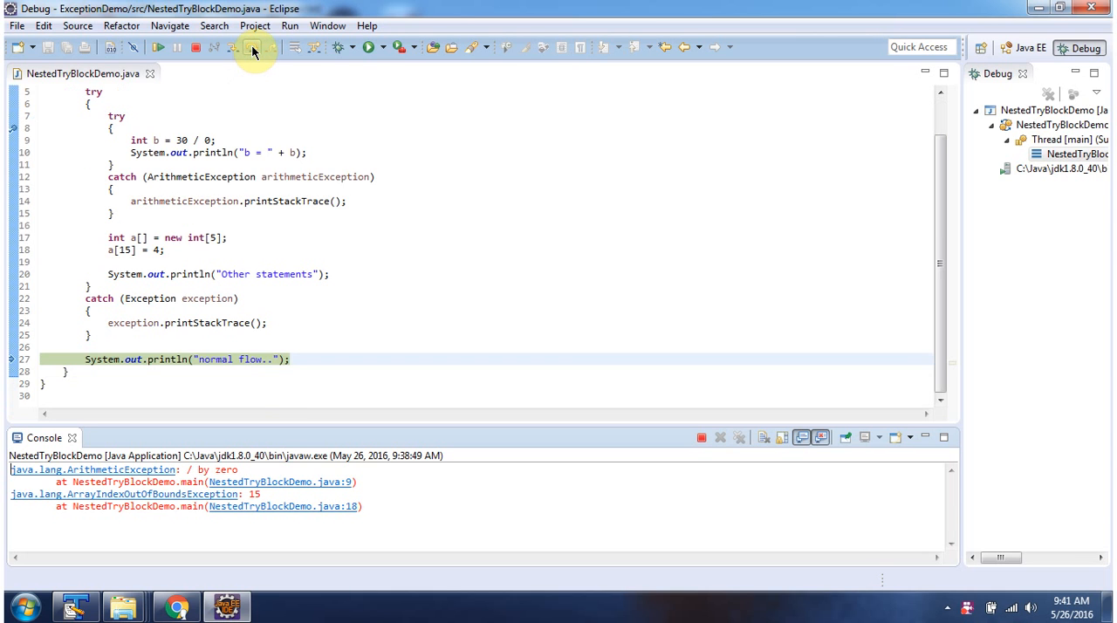
click(253, 49)
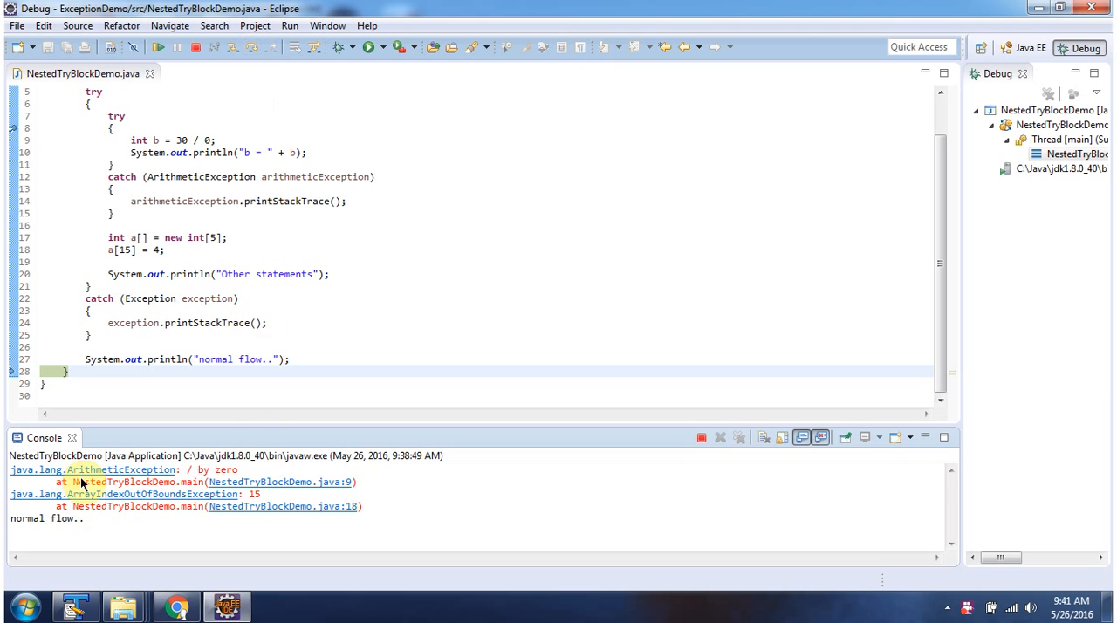